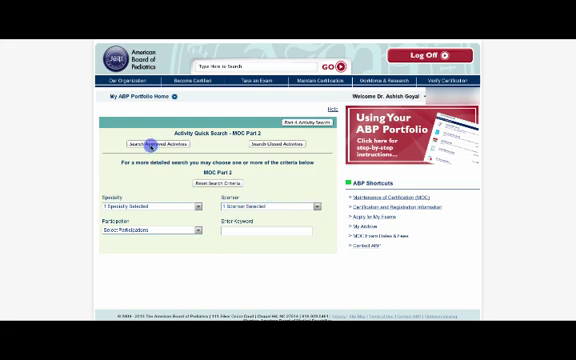
Run the MOC Part 2 activity search and review the matching activities list
{"action": "left_click", "coordinate": [150, 146]}
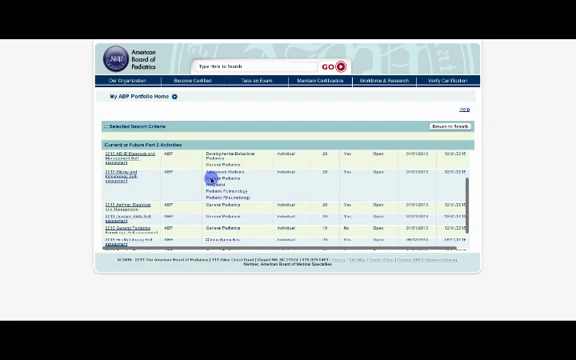
{"action": "scroll", "scroll_direction": "down", "scroll_amount": 3}
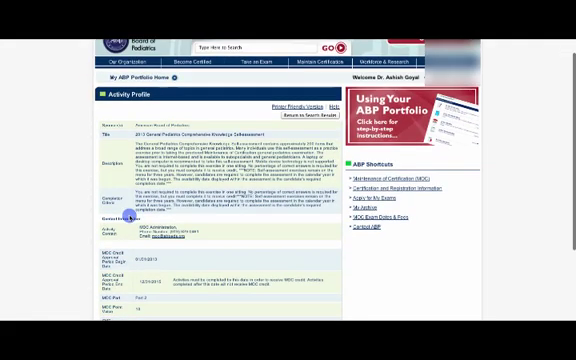
Scroll the 2013 General Pediatrics Knowledge Self-Assessment activity profile page
{"action": "scroll", "scroll_direction": "down", "scroll_amount": 3}
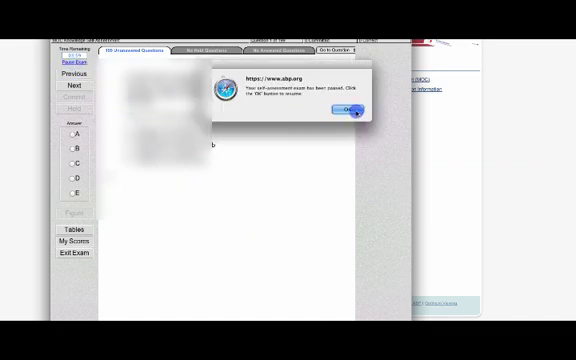
Dismiss the browser alert with OK to reach the self-assessment questions
{"action": "left_click", "coordinate": [340, 108]}
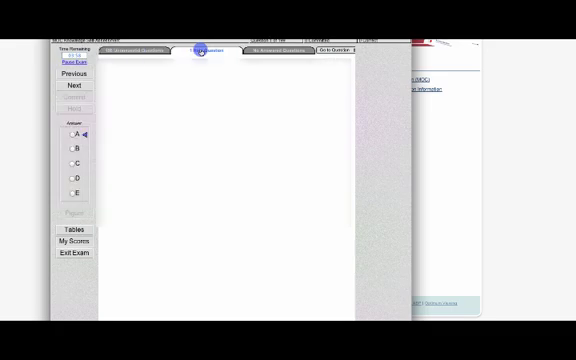